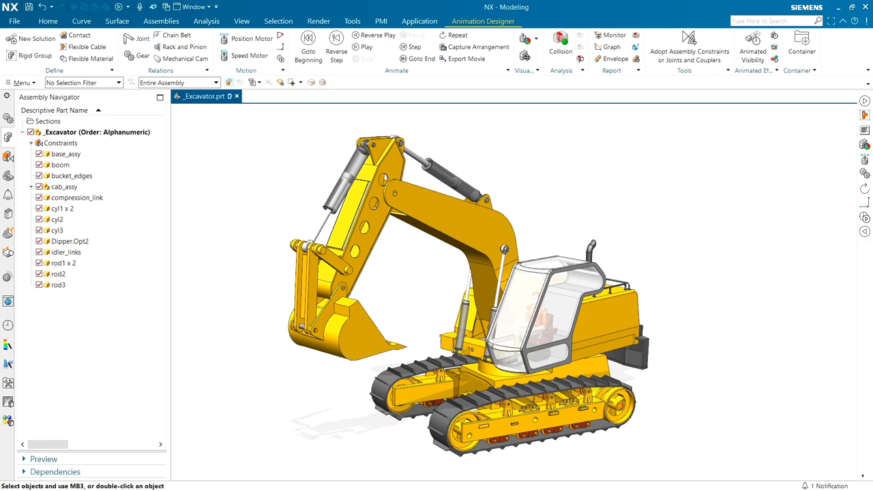
mouse_move(727, 264)
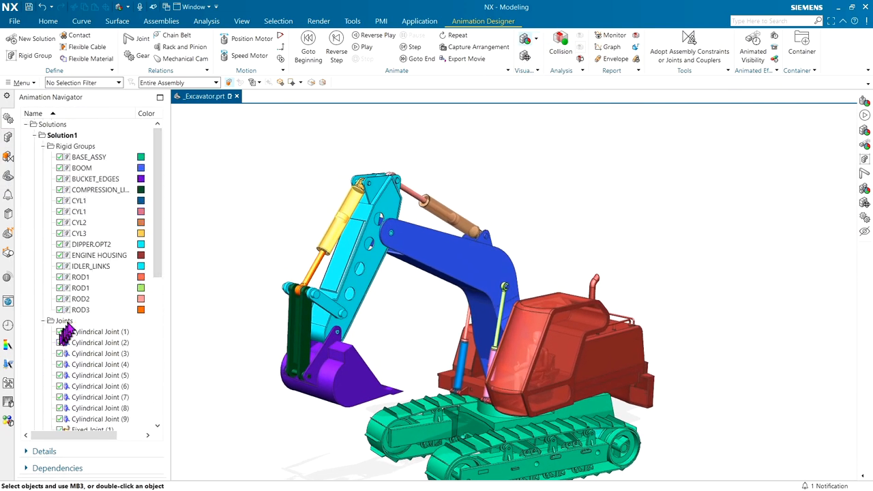
Select the Joints folder of Solution1 to show all joints on the excavator model.
click(64, 320)
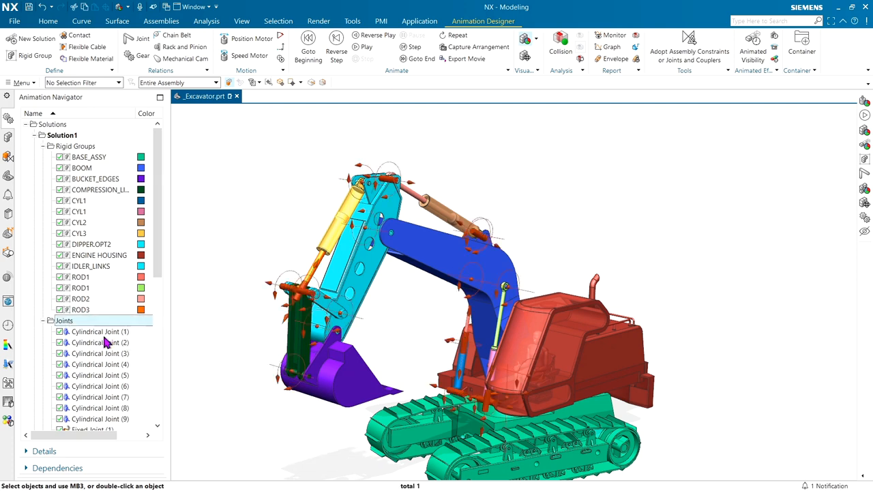
click(537, 39)
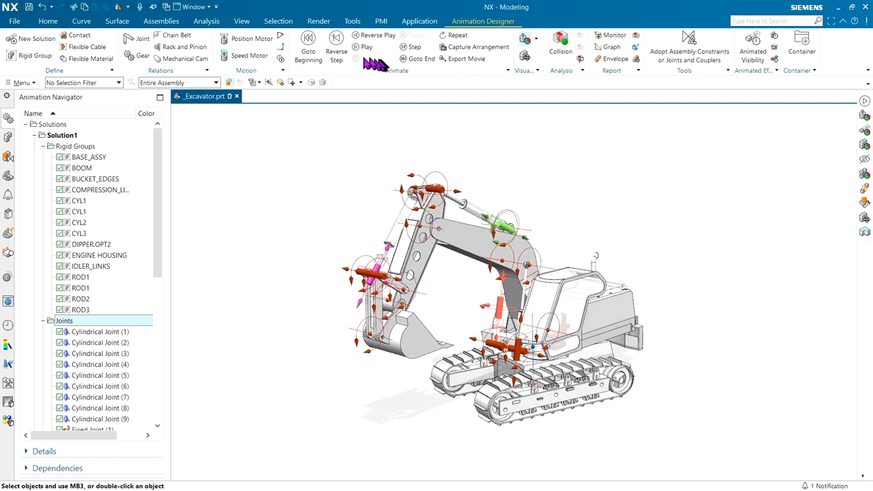
Play the excavator arm motion animation and stop it.
click(366, 47)
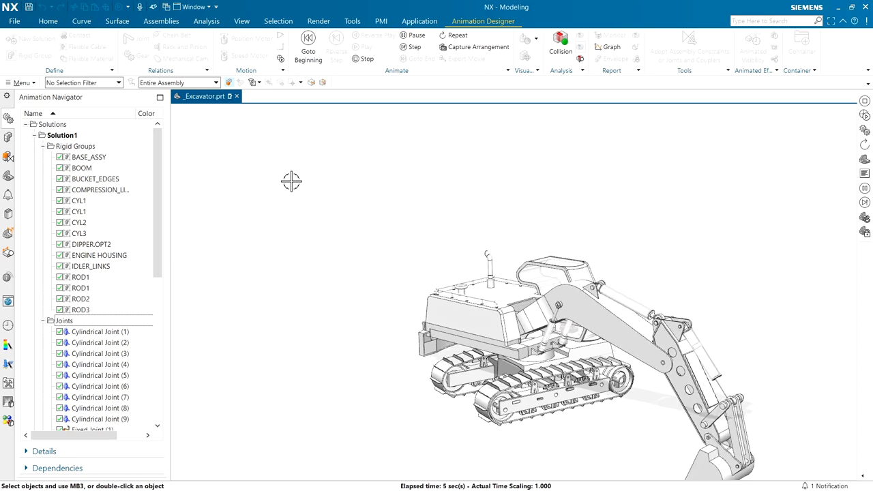
click(411, 46)
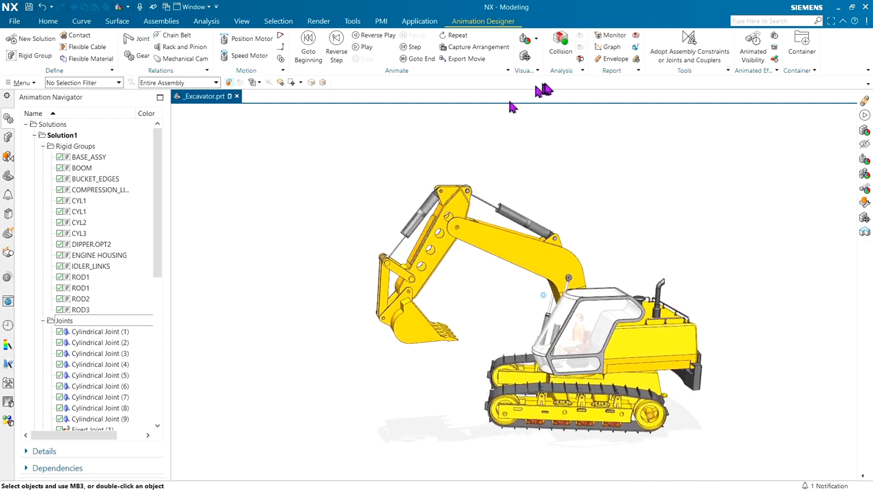
Create a 20 mm tolerance envelope for BUCKET_EDGES, play the animation, then stop it.
click(614, 58)
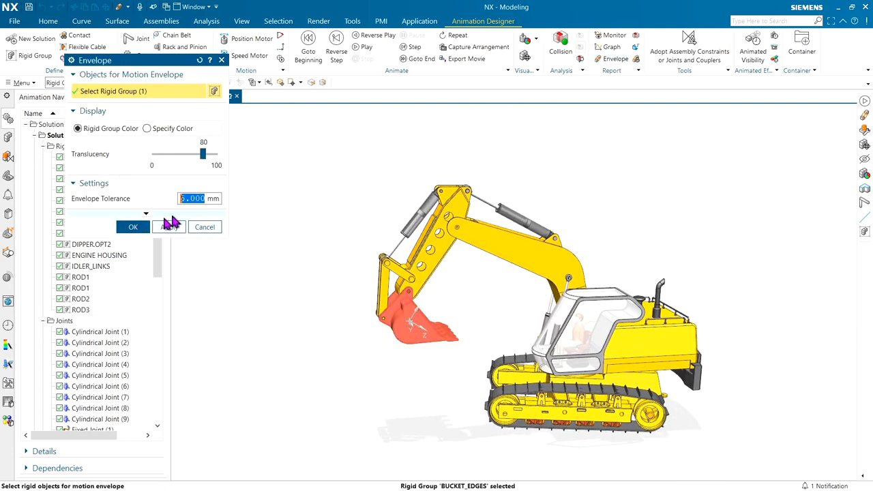
text(20)
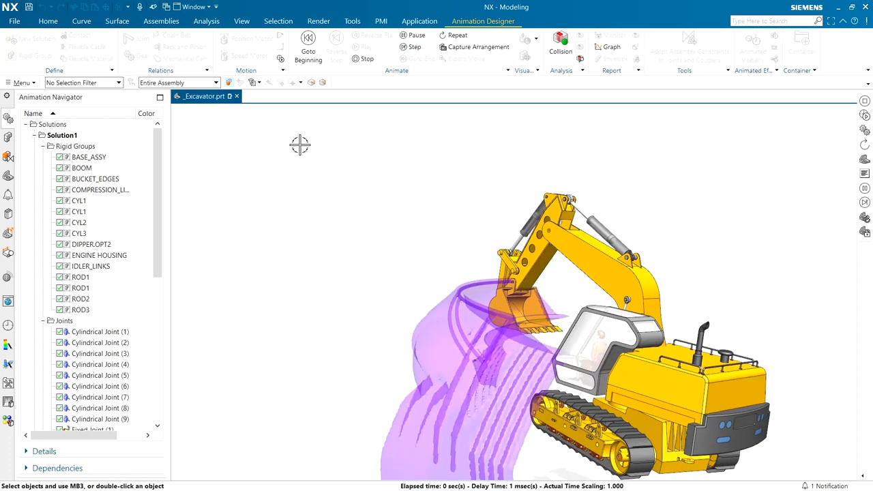
click(411, 46)
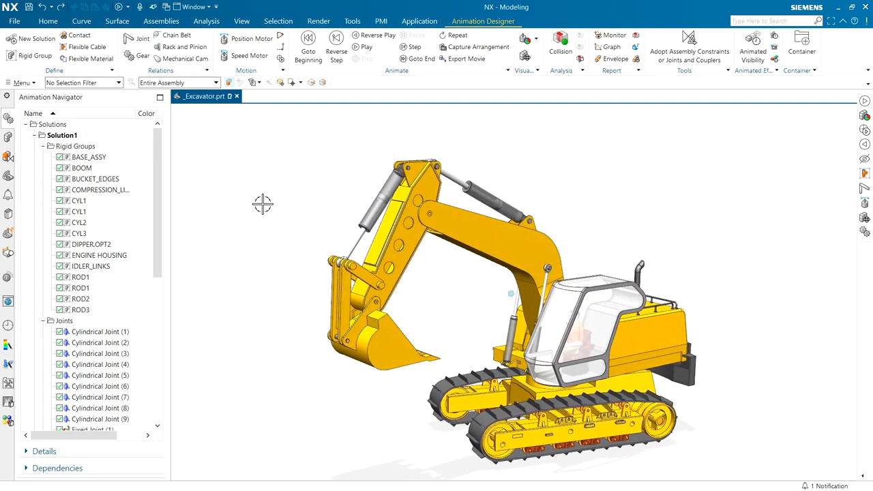
Uncheck the cylindrical joints and Revolute Joints 3-6, 8 and 9 in the Animation Navigator.
scroll(down, 3)
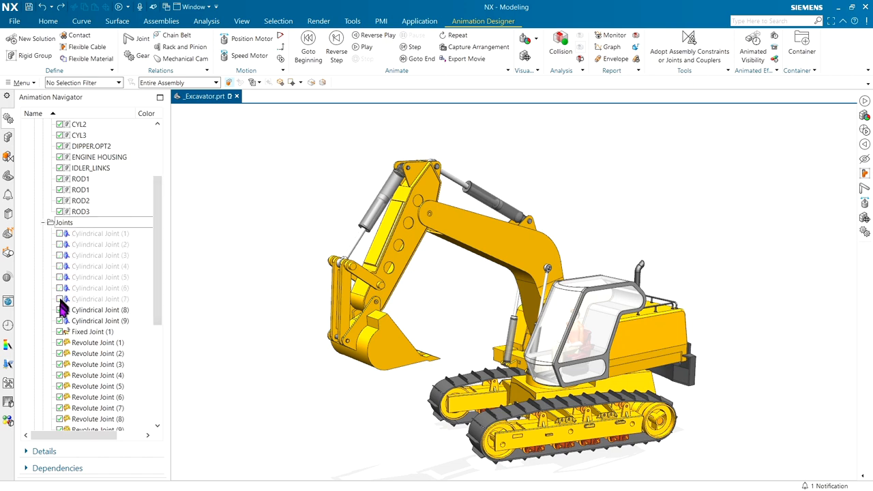
scroll(down, 3)
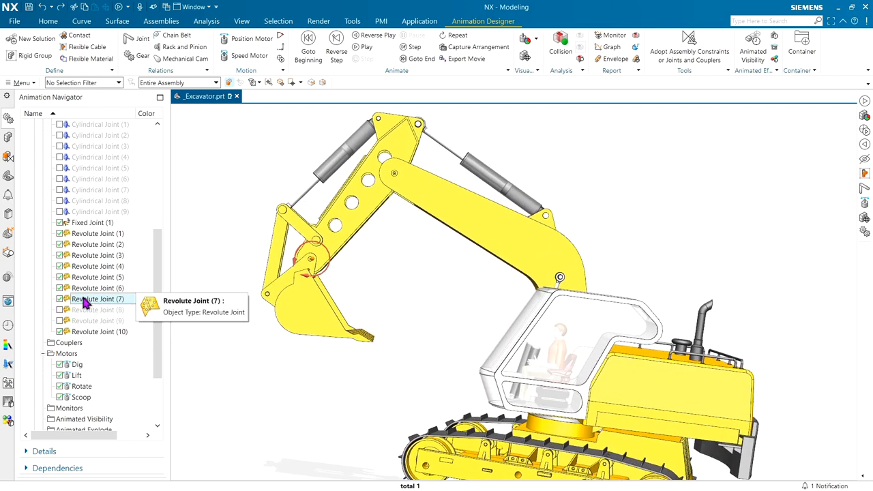
click(97, 288)
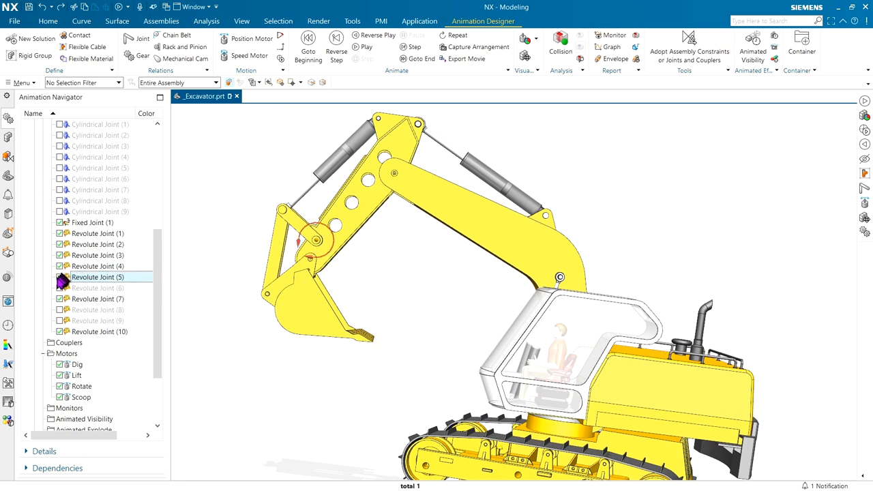
click(98, 265)
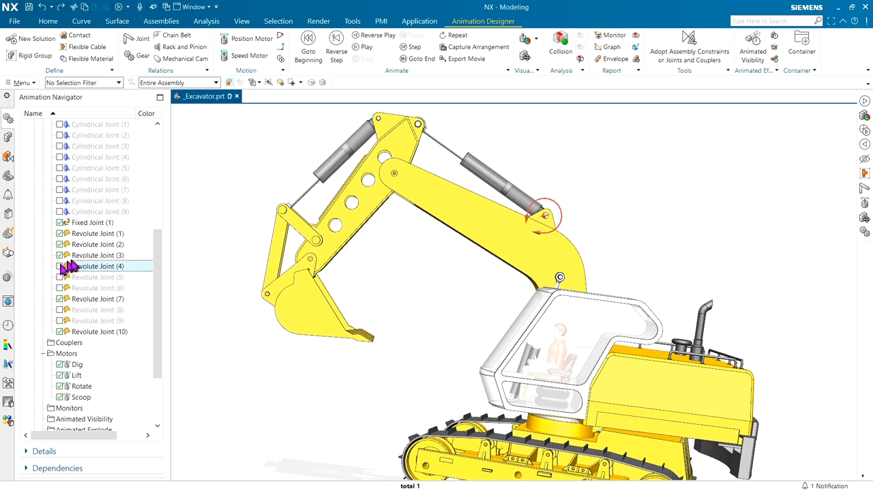
click(97, 255)
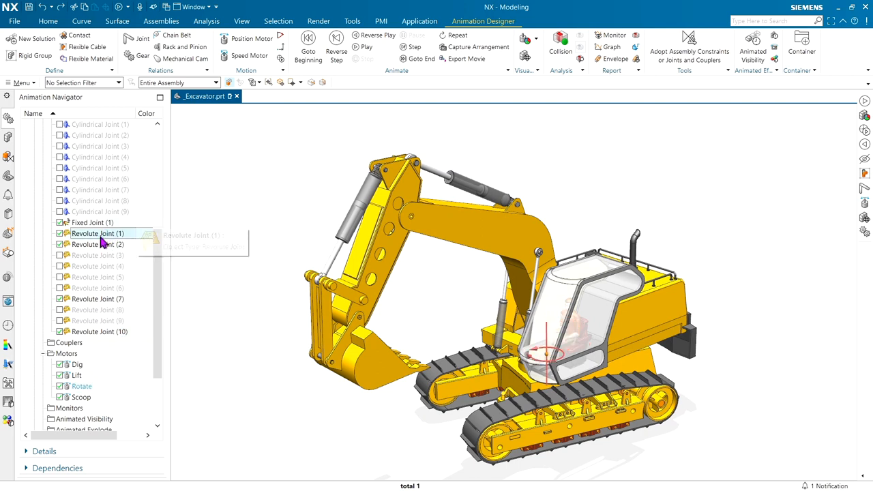
double_click(97, 233)
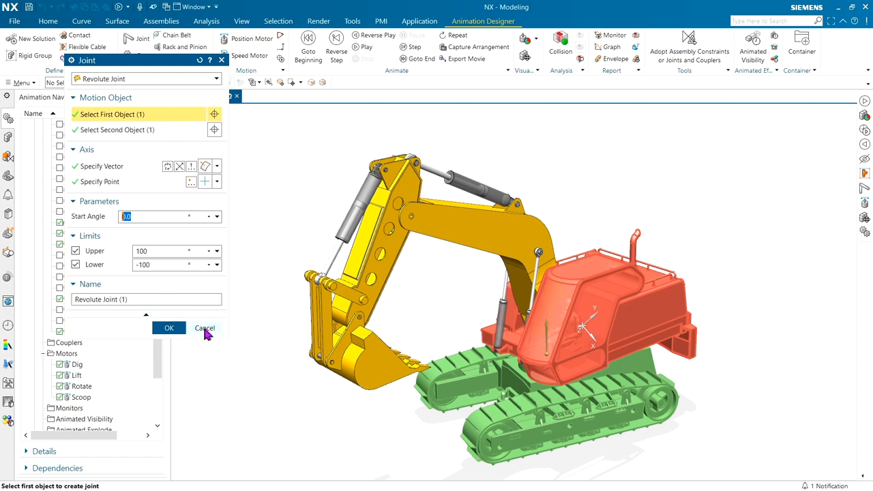
click(204, 328)
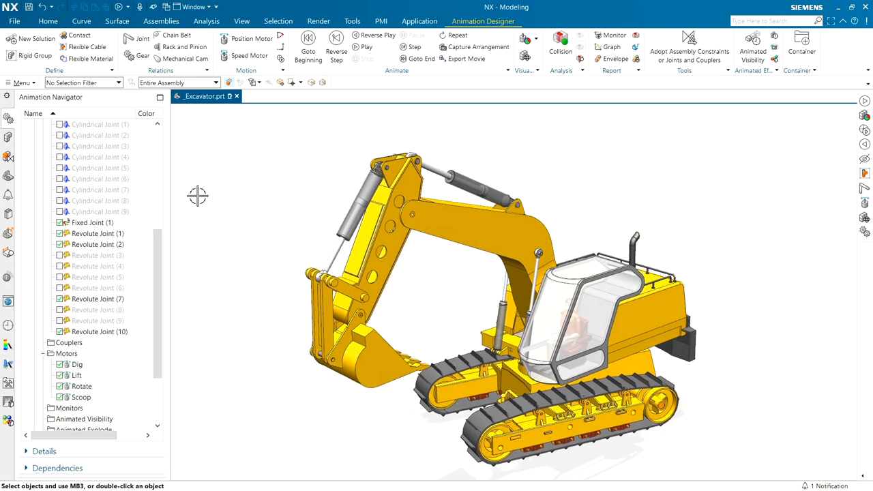
mouse_move(222, 198)
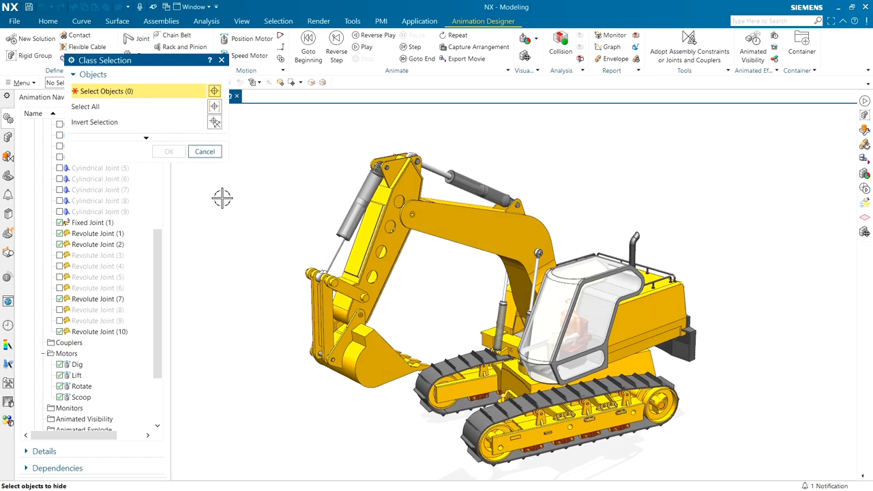
Hide the ten hydraulic cylinder, rod and linkage bodies of the excavator.
click(328, 287)
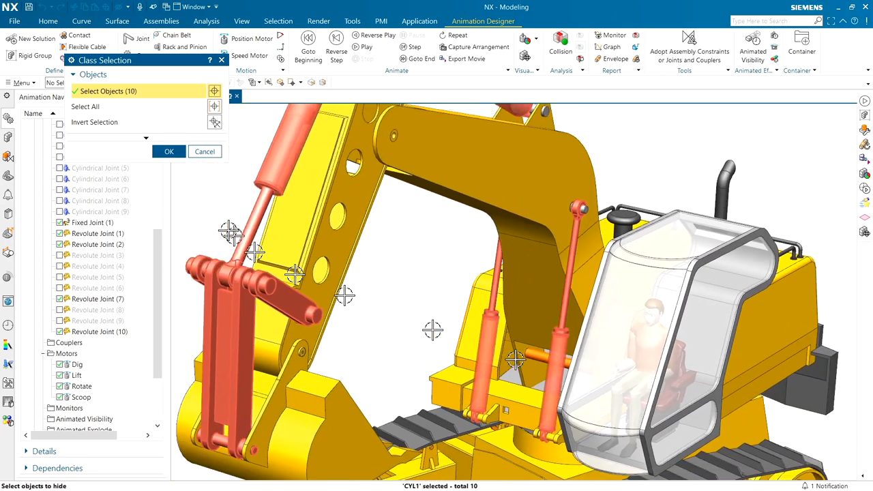
click(168, 152)
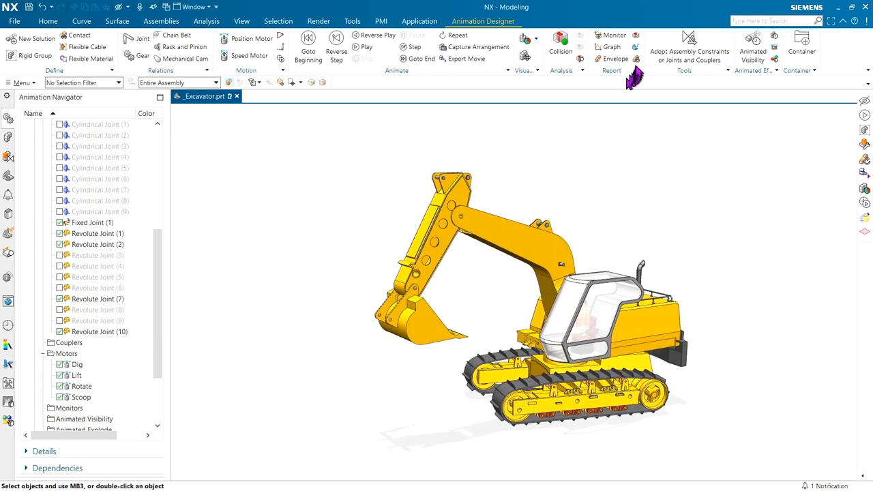
Build an iterative envelope over four joint ranges for the bucket group at 20 mm tolerance.
click(615, 59)
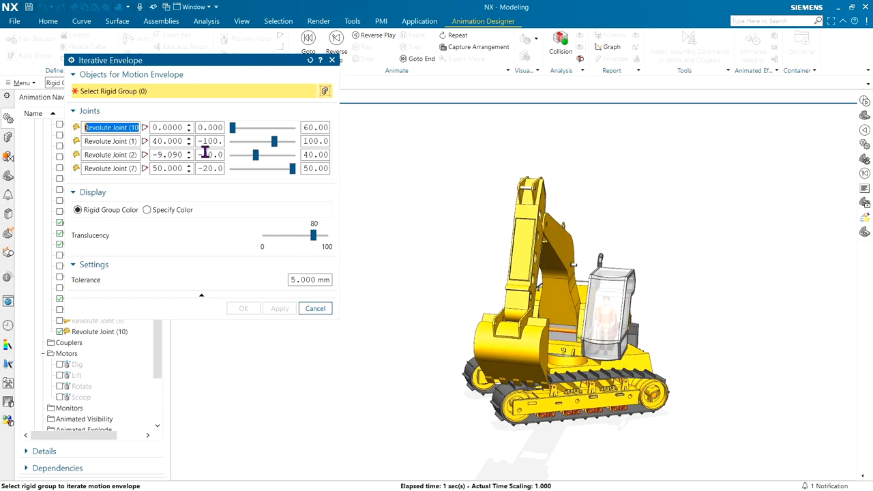
drag(232, 127, 288, 127)
text(20)
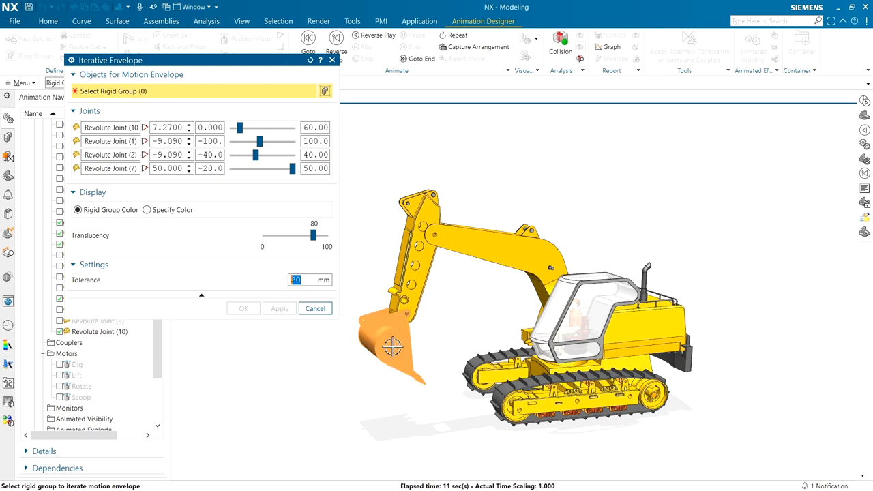
click(392, 344)
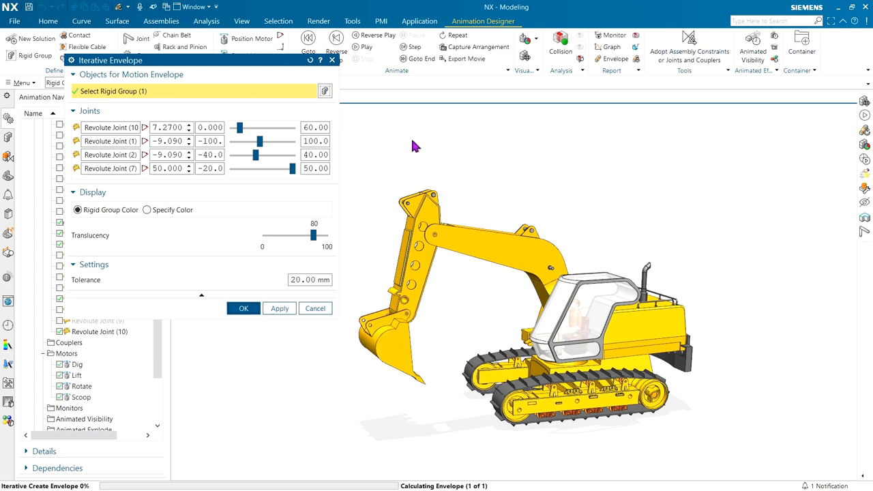
click(278, 308)
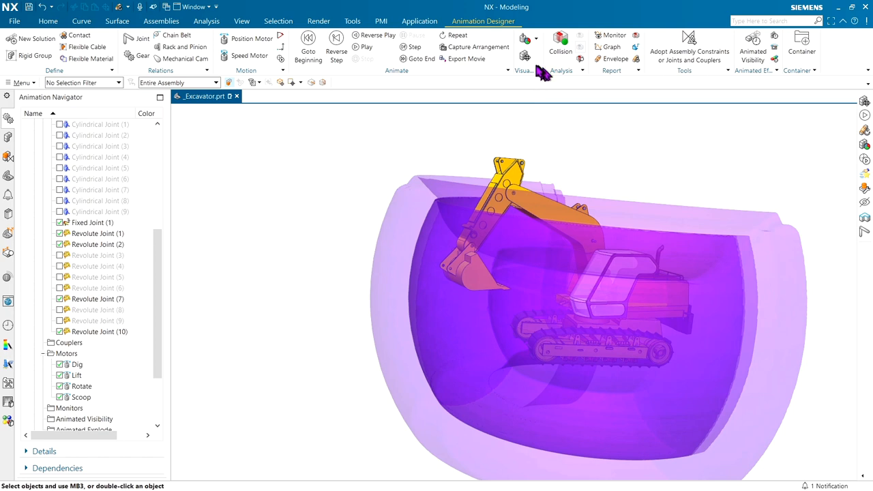
Drag the excavator rigid group's CSYS handle into a new tilted pose within the envelope.
click(34, 55)
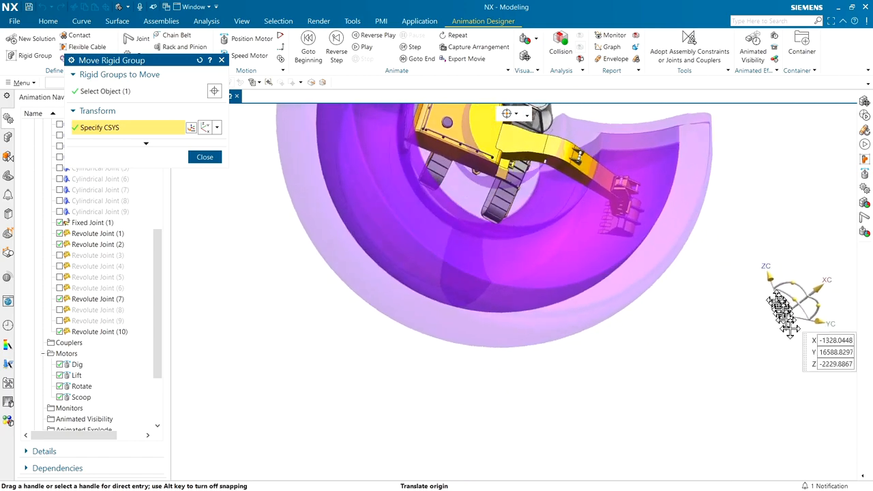
drag(784, 307, 272, 191)
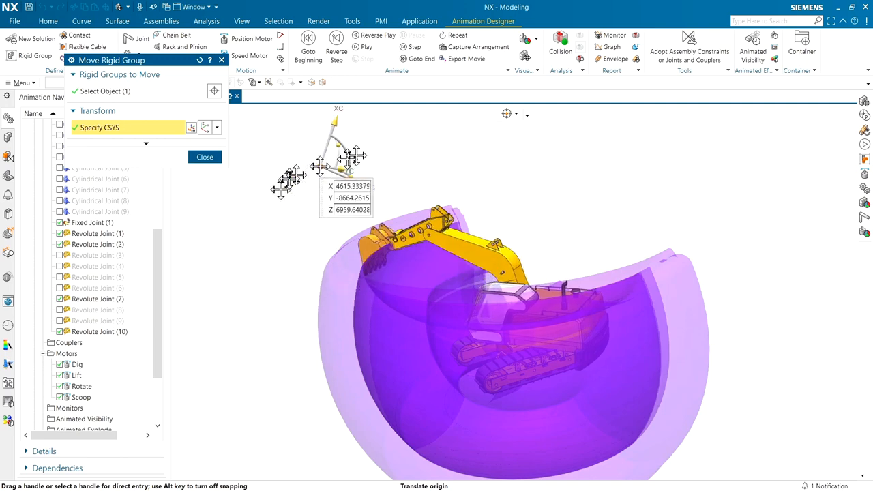
click(205, 156)
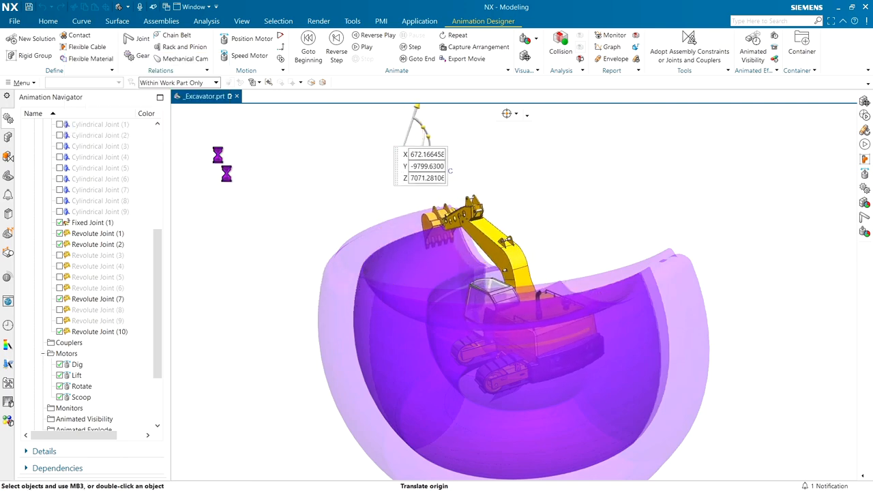